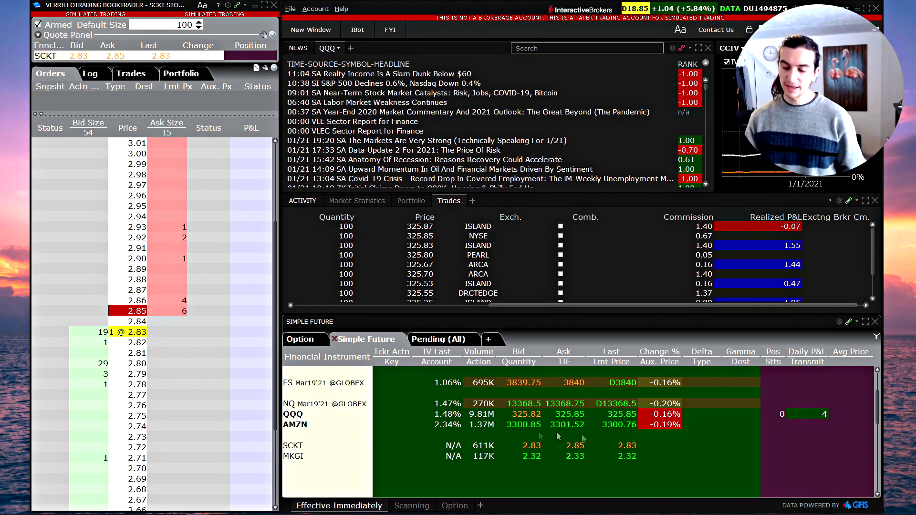
Load AMZN into the BookTrader price ladder from the watchlist.
left_click(294, 425)
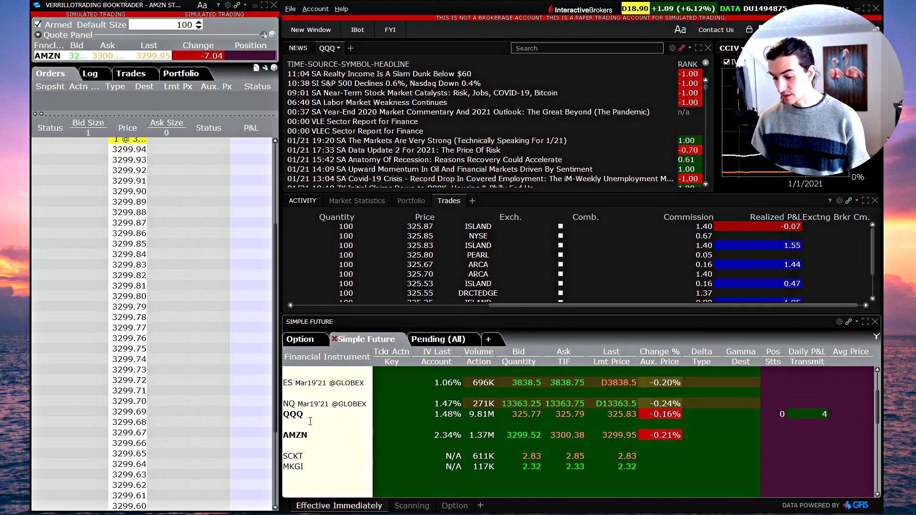
mouse_move(311, 418)
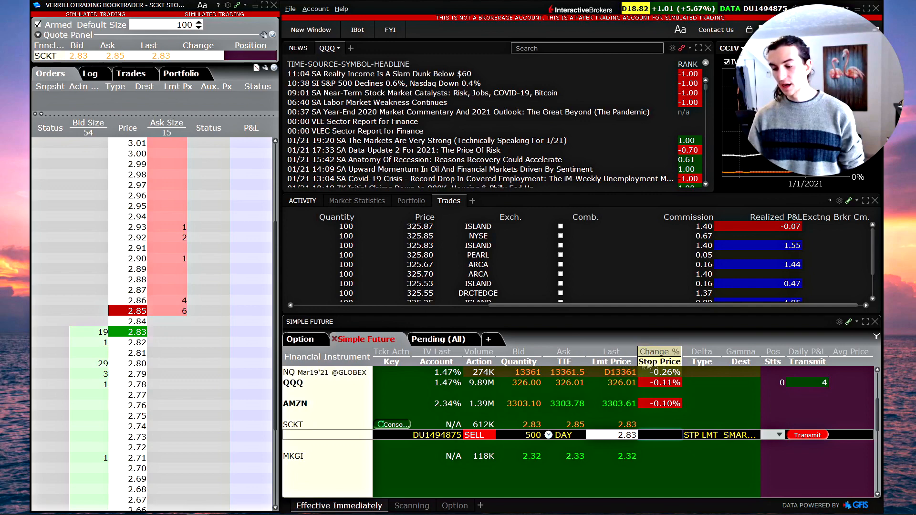
mouse_move(612, 351)
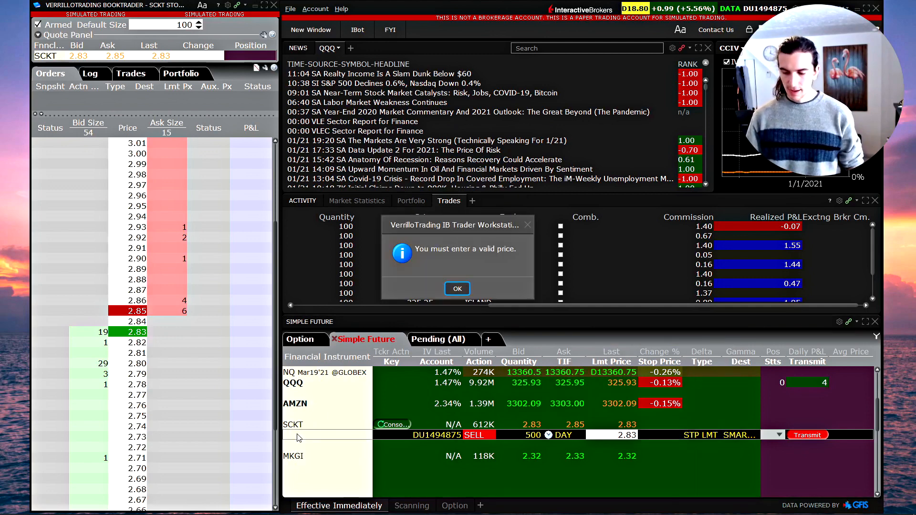
Dismiss the invalid price alert and set stop 2.60, limit 2.57 on SCKT.
left_click(457, 289)
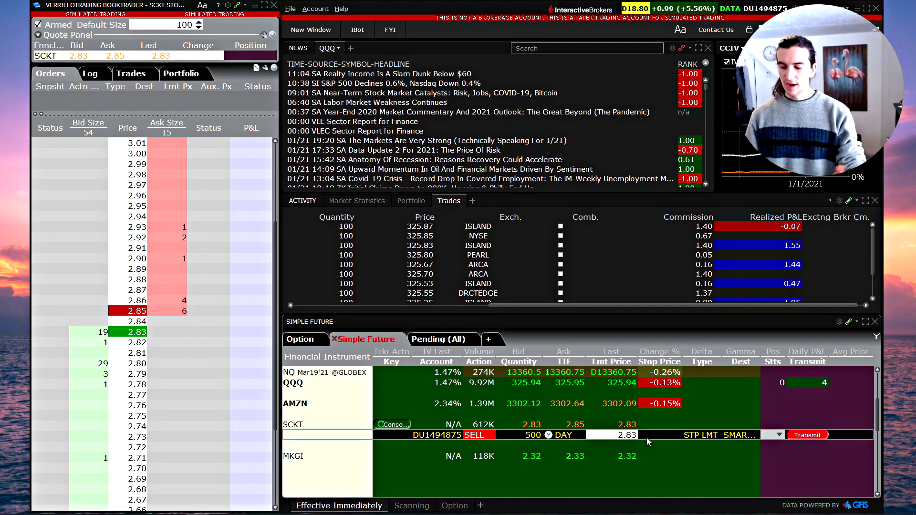
left_click(659, 435)
type("2.6")
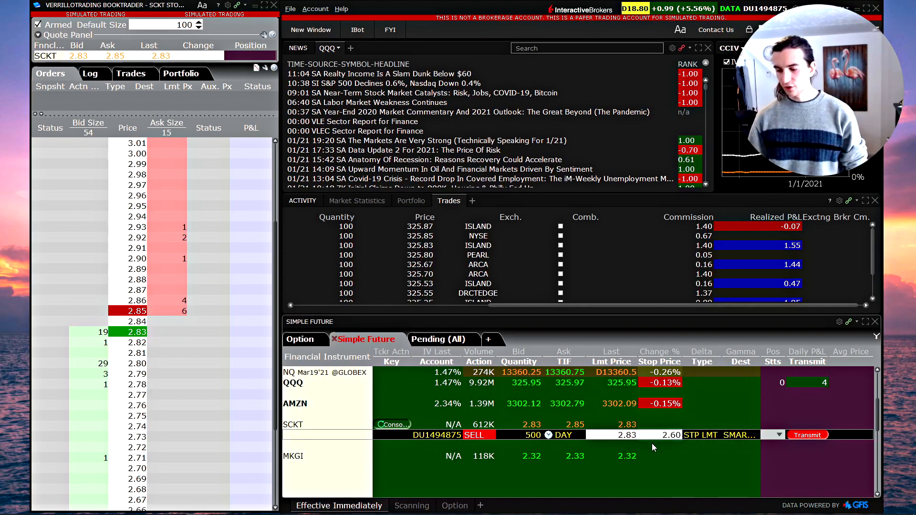
left_click(617, 434)
type("2.57")
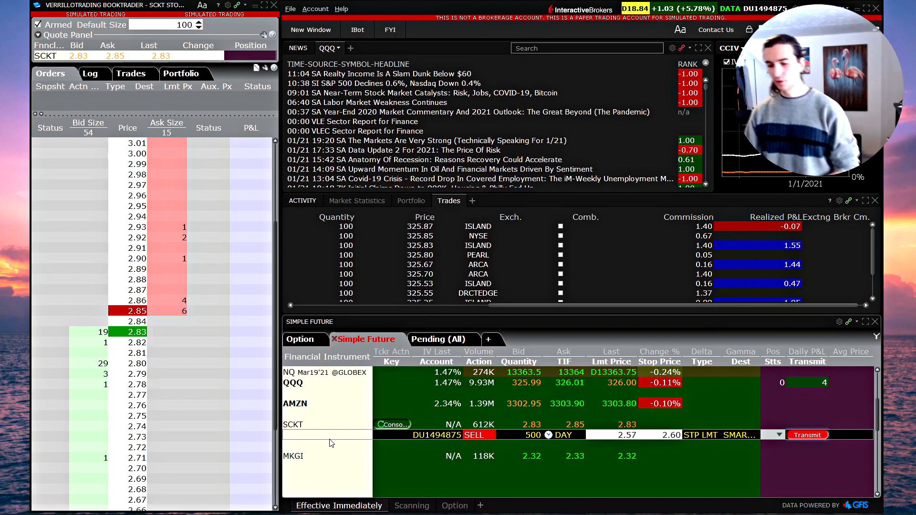
mouse_move(330, 441)
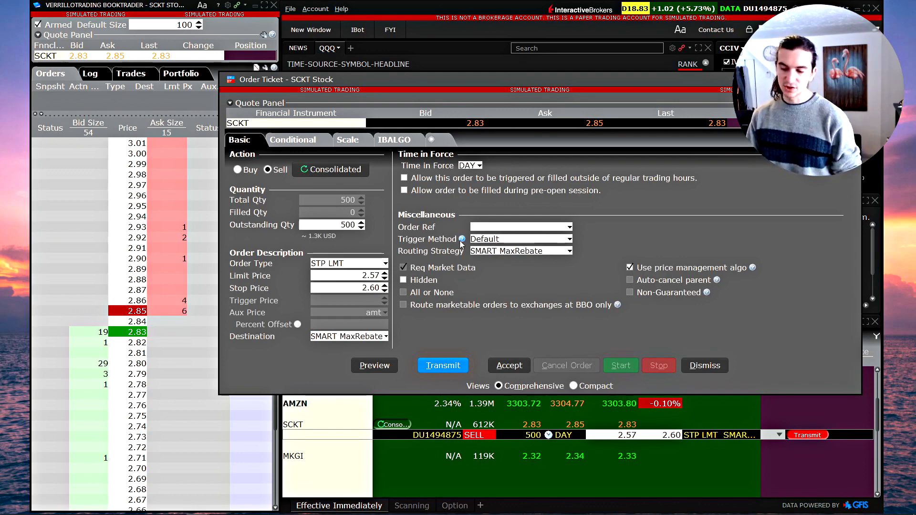
mouse_move(462, 239)
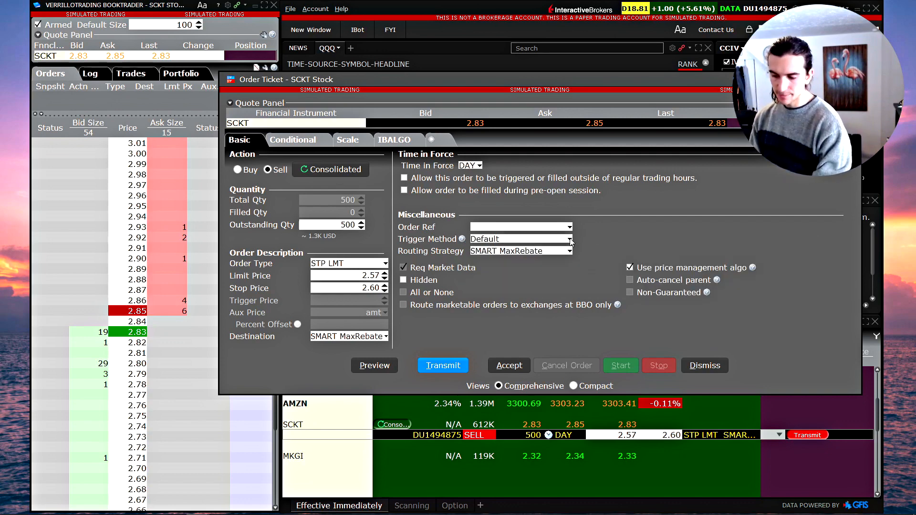
Try Last, Double Last, then Bid/Ask as the SCKT order's trigger method.
left_click(569, 239)
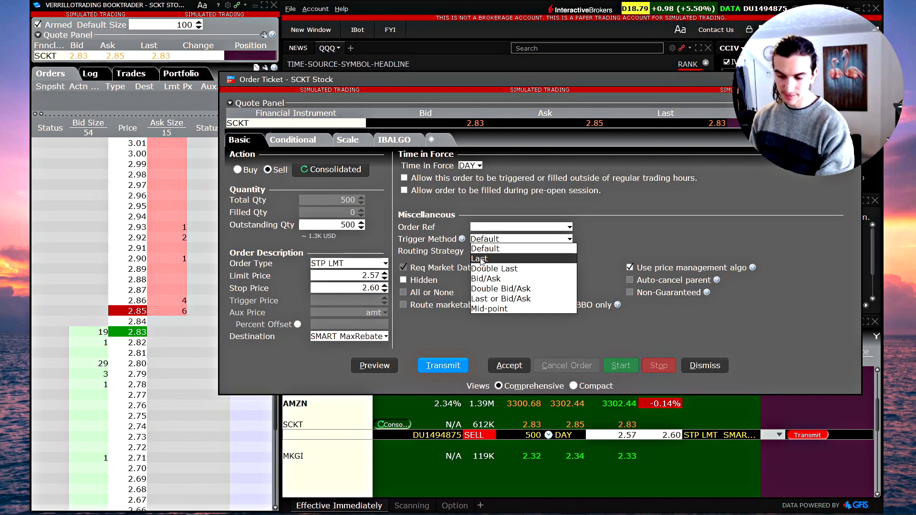
left_click(479, 258)
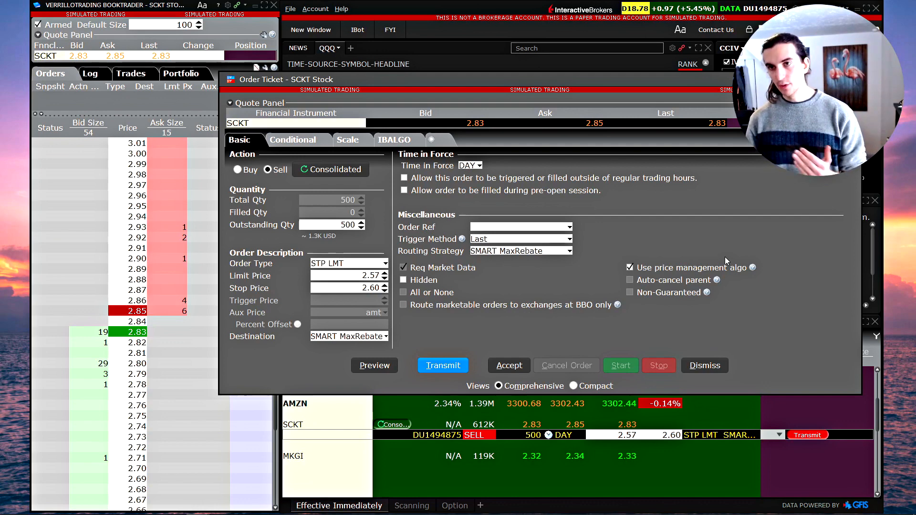
left_click(520, 238)
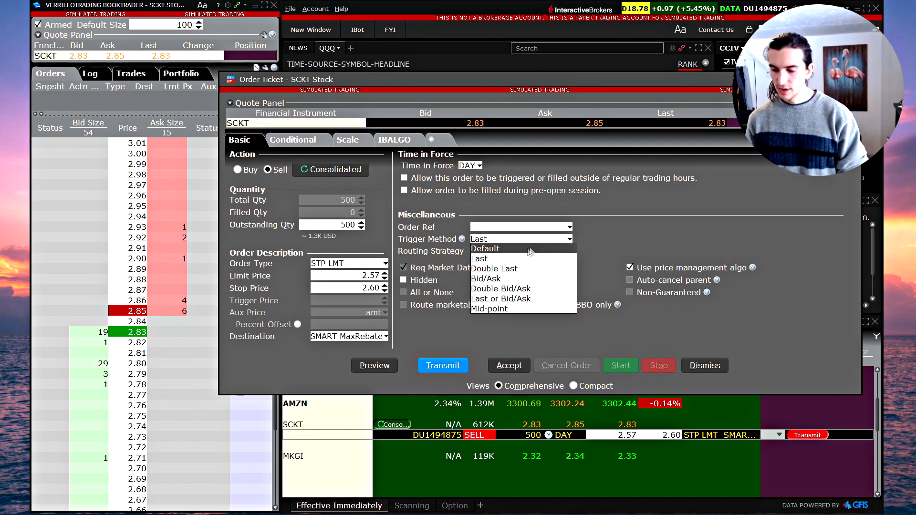
left_click(494, 268)
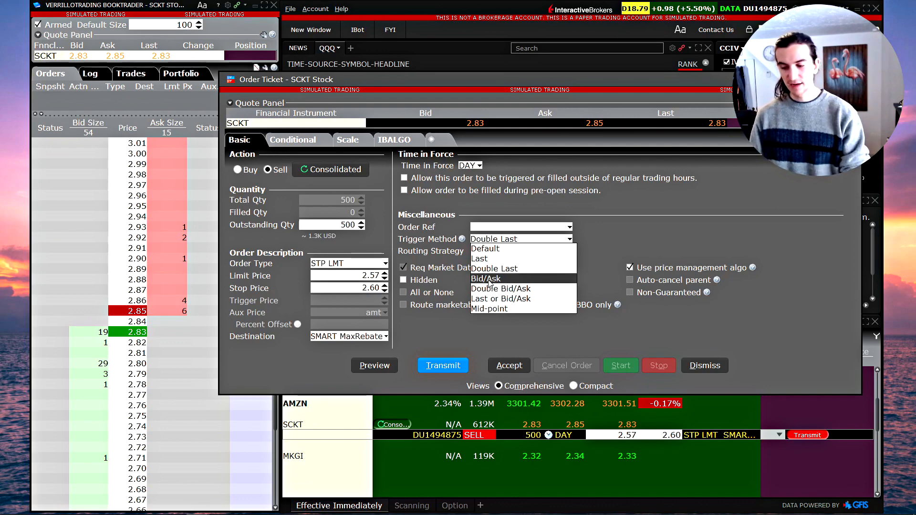
left_click(486, 279)
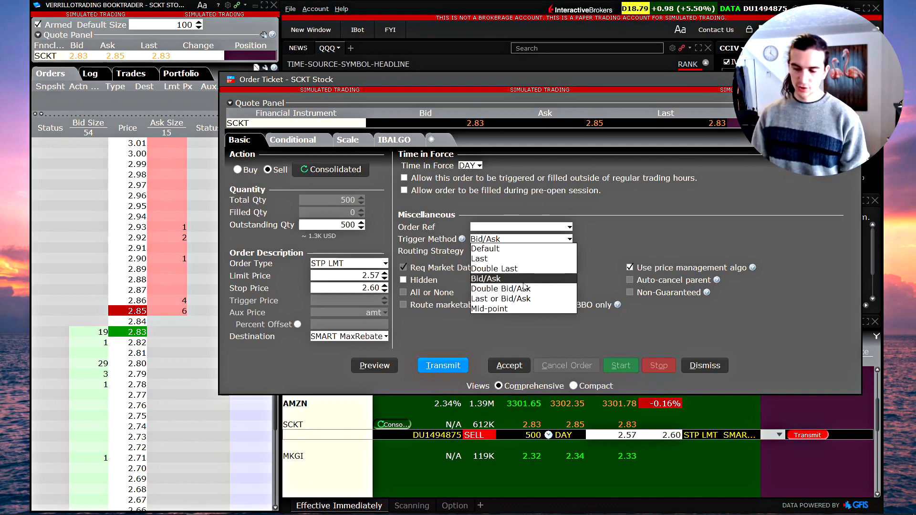
mouse_move(522, 289)
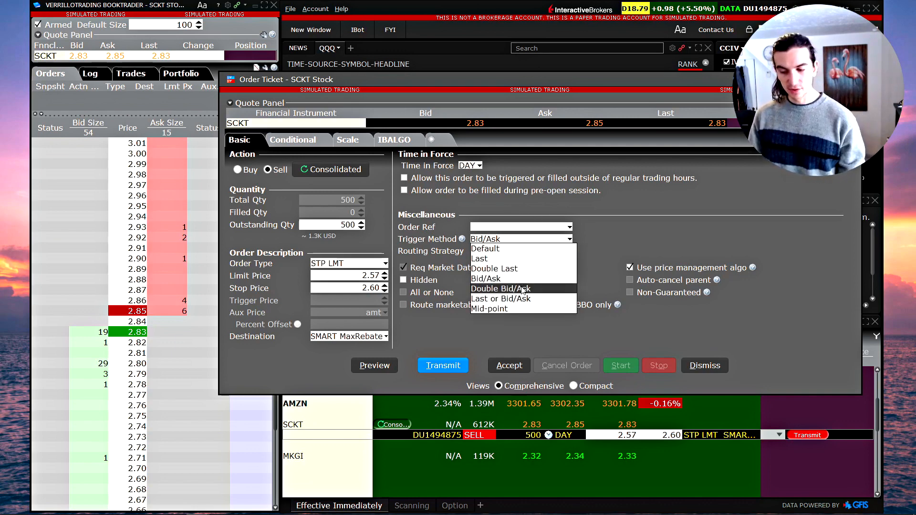
Choose Double Bid/Ask in the Order Ticket's Trigger Method dropdown.
left_click(501, 289)
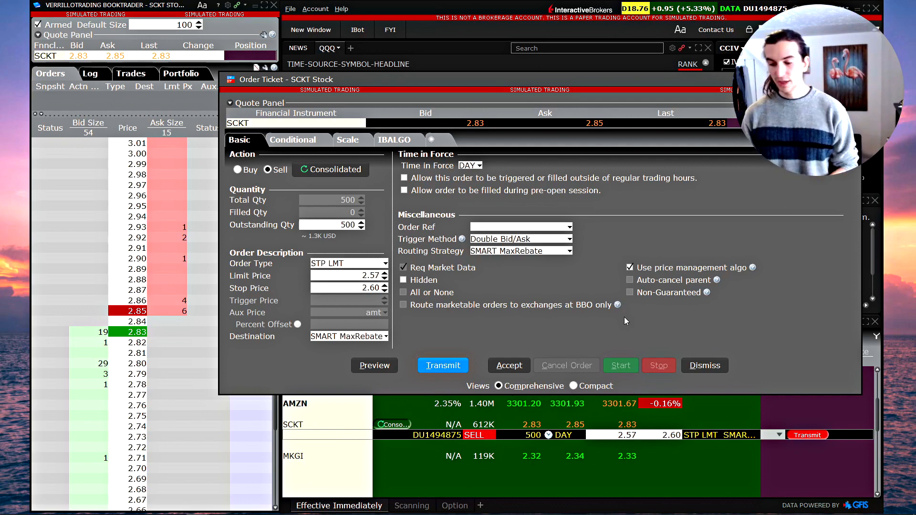
mouse_move(372, 298)
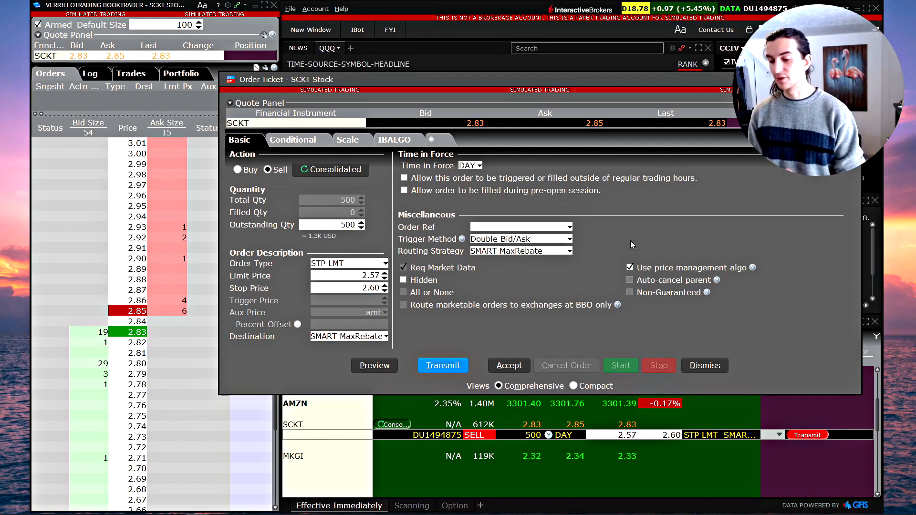
mouse_move(585, 241)
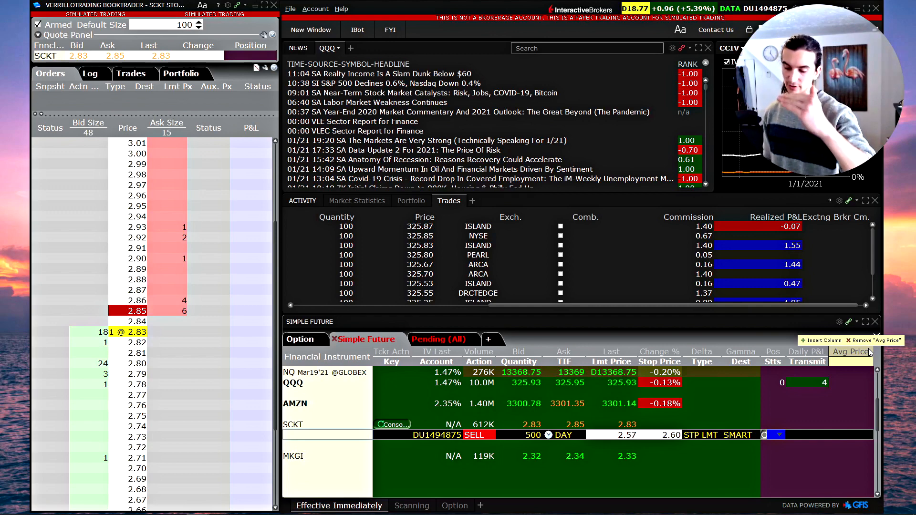
mouse_move(330, 440)
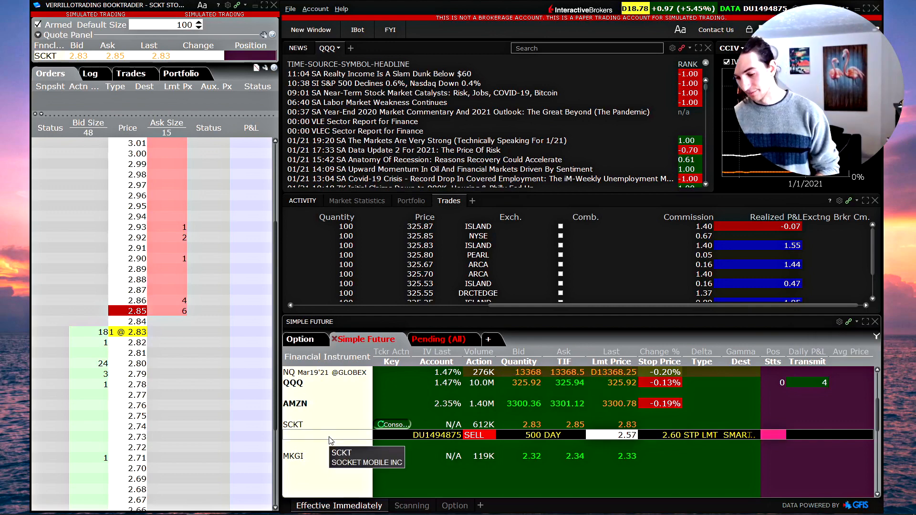
left_click(297, 382)
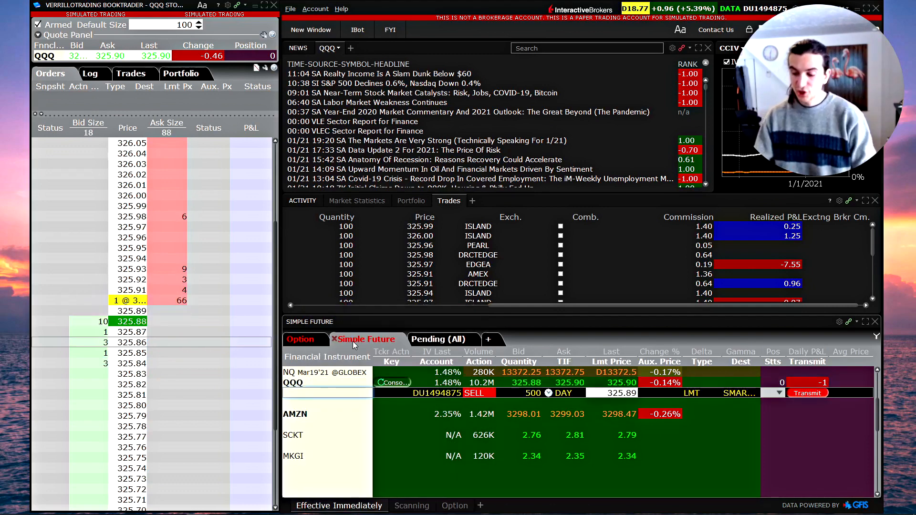
Change the 500-share QQQ sell to a stop order and edit its 324.89 stop price.
left_click(713, 393)
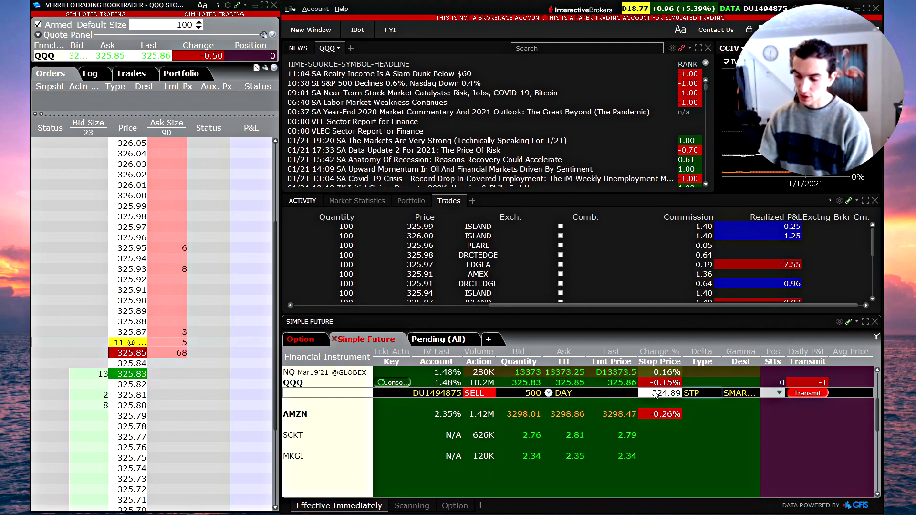
left_click(663, 393)
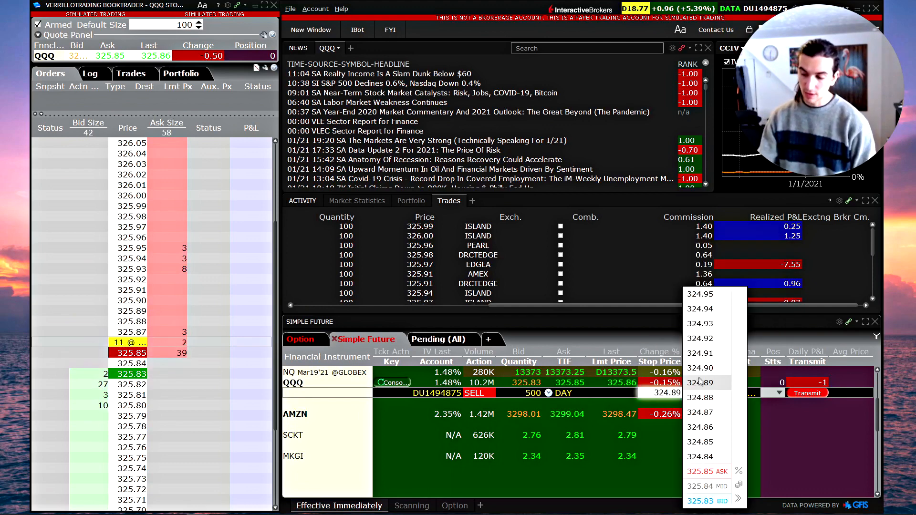